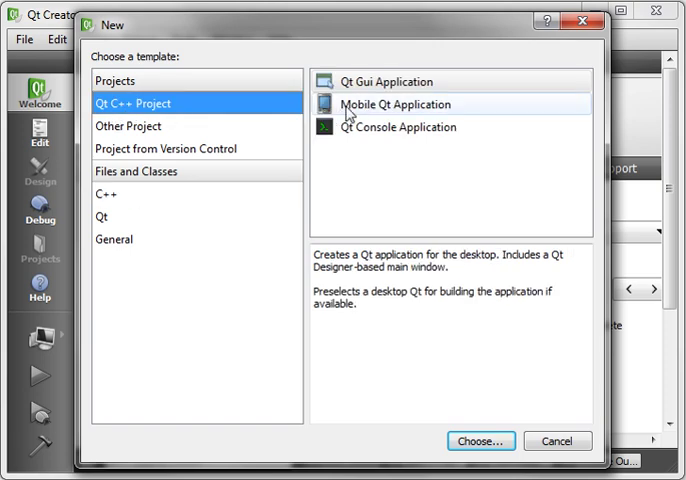
Create a Qt Console Application named MyTimerTest in E:\Test and continue to target setup.
click(406, 128)
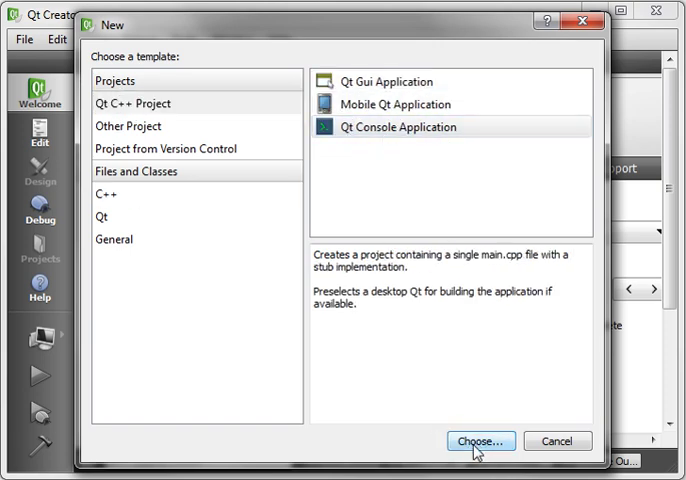
click(480, 440)
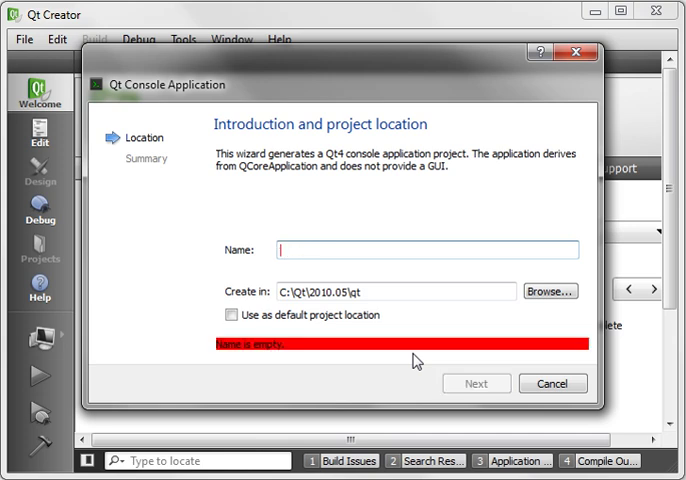
text(MyTimerTest)
click(396, 290)
text(E:)
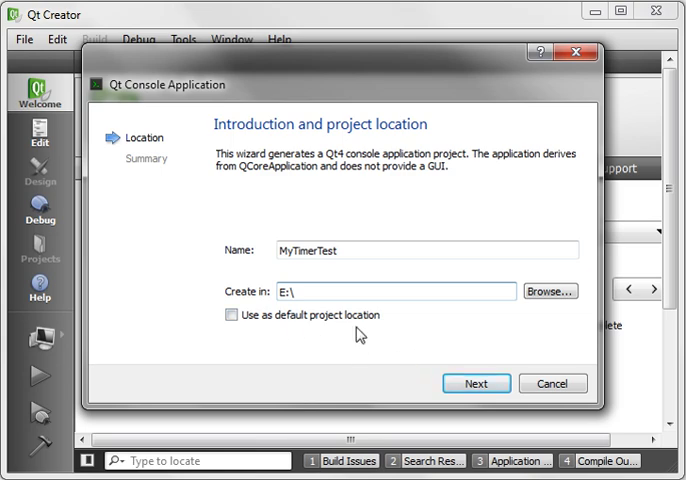
text(\Test)
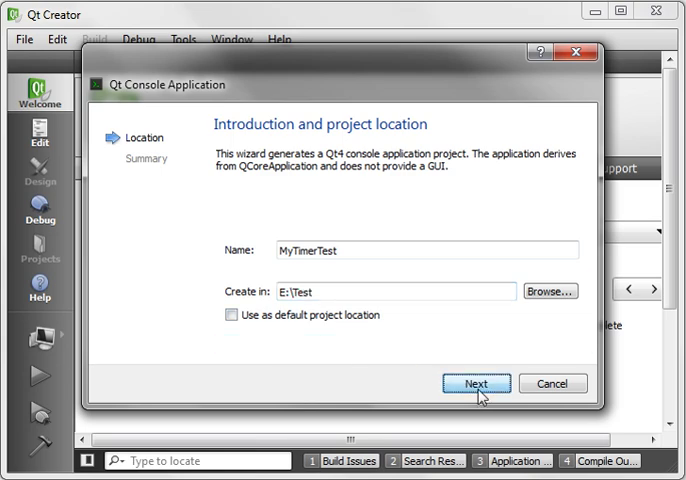
click(476, 384)
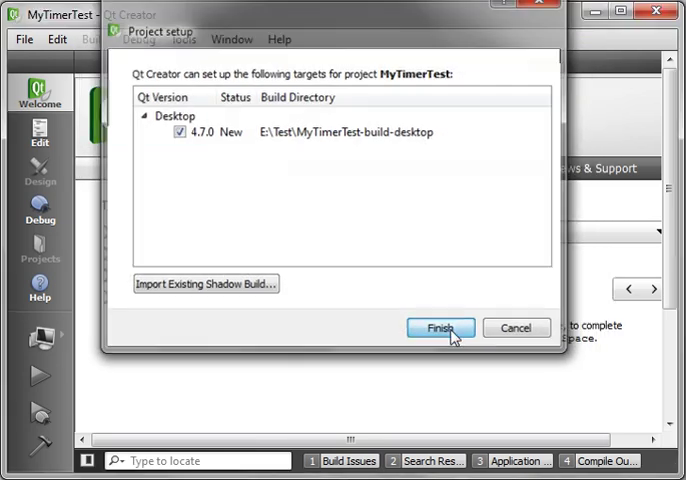
Finish the wizard so MyTimerTest is created with its main.cpp and .pro file.
click(438, 328)
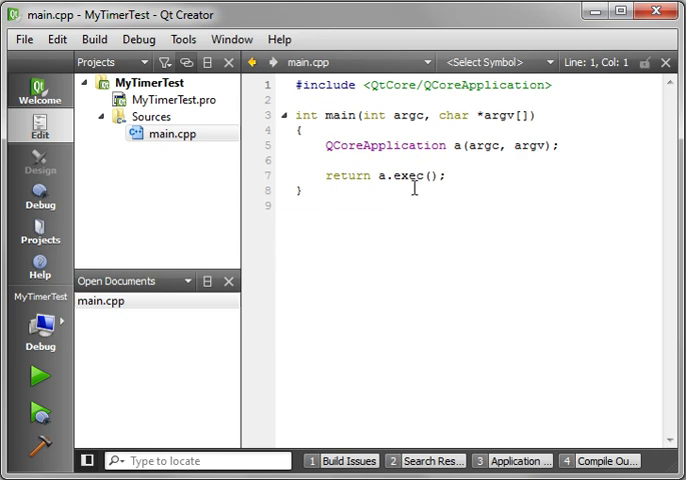
mouse_move(140, 82)
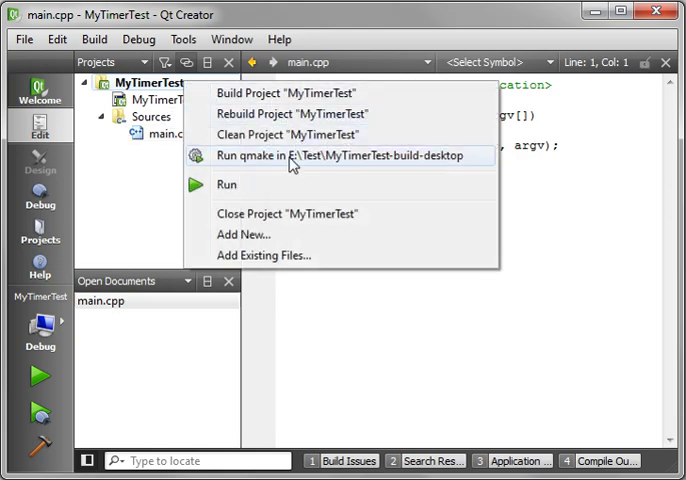
Add a new C++ Class named MyTimer (mytimer.h/mytimer.cpp) via Add New... and reach its summary.
click(240, 234)
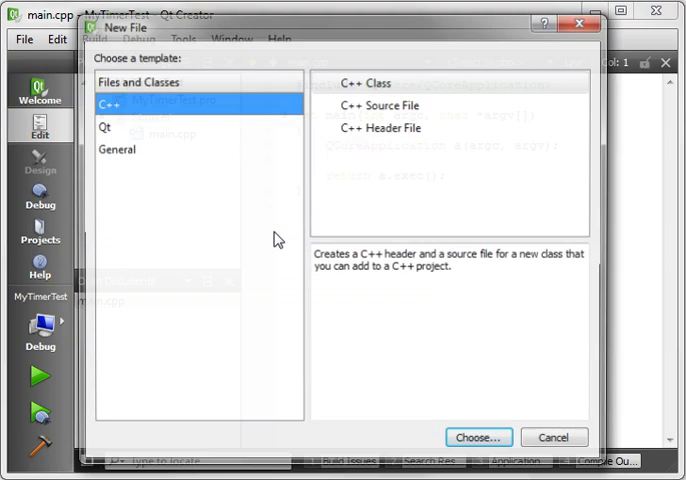
click(104, 126)
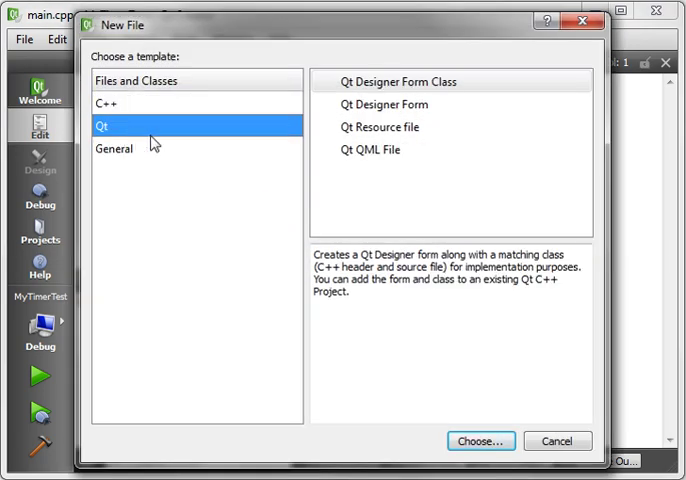
click(102, 104)
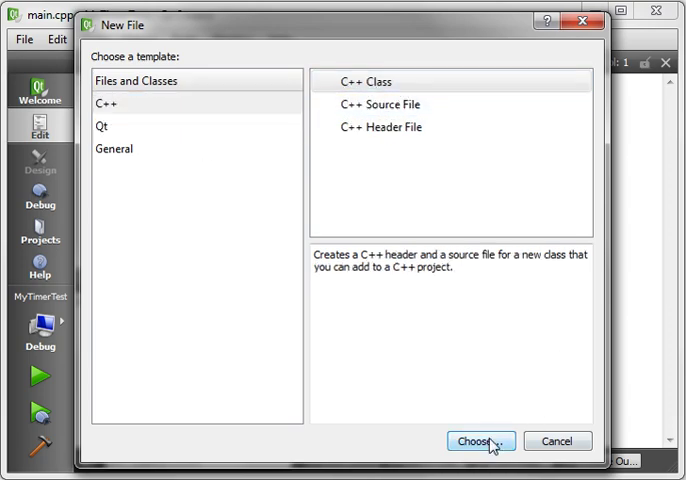
click(480, 440)
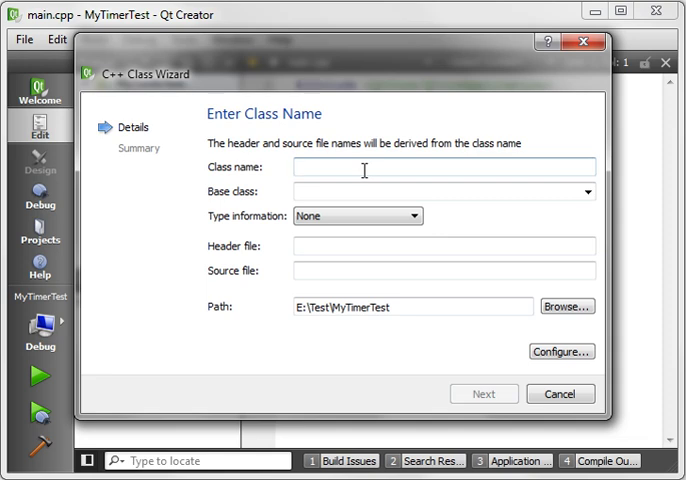
text(MyTimer)
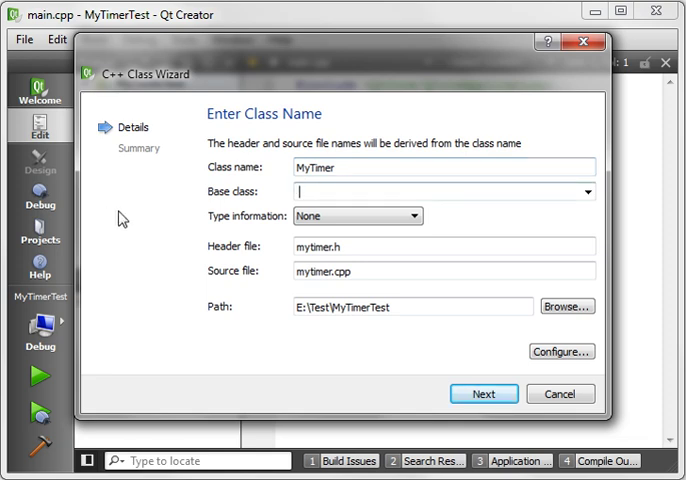
mouse_move(328, 336)
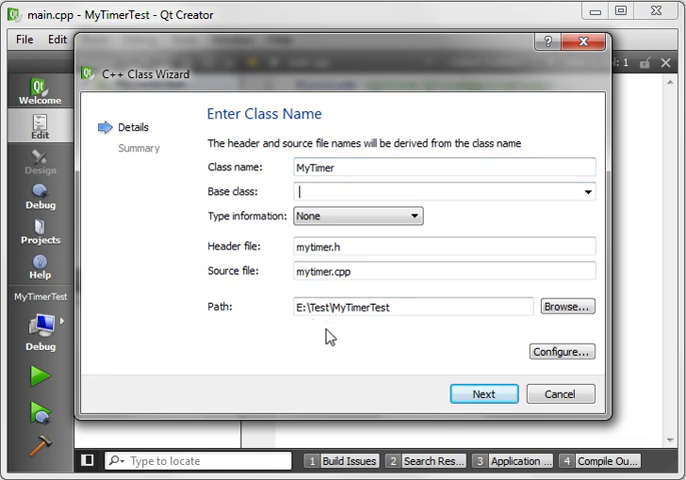
mouse_move(244, 220)
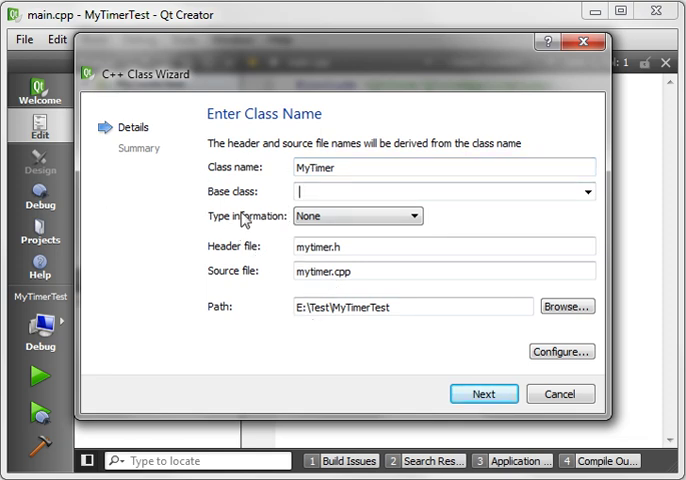
click(482, 392)
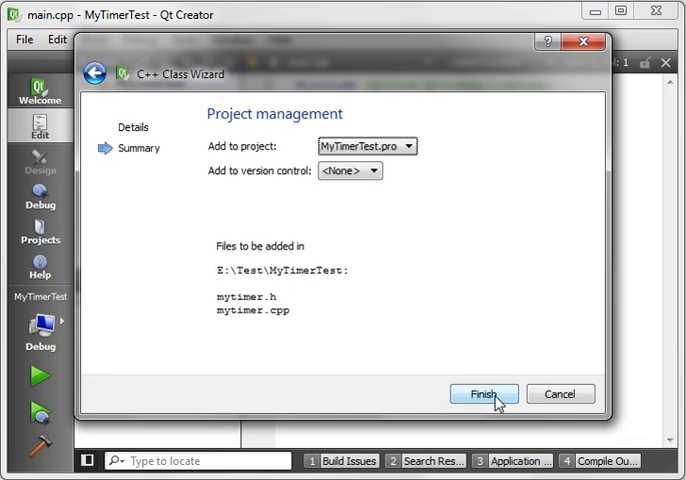
Create the MyTimer class files and add #include <QtCore> to mytimer.h.
click(484, 392)
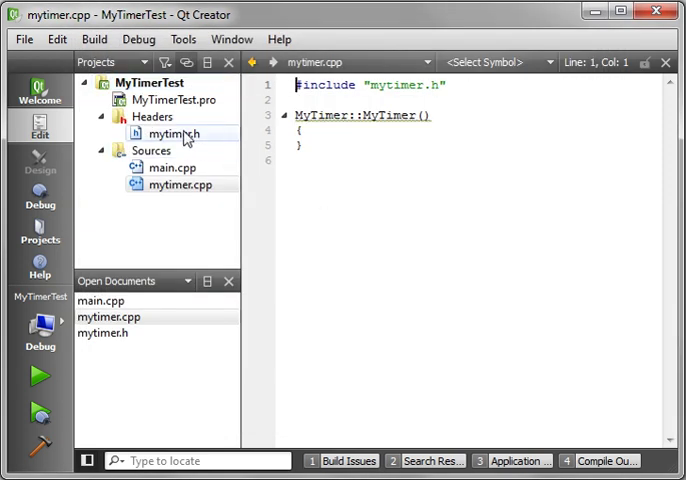
click(182, 184)
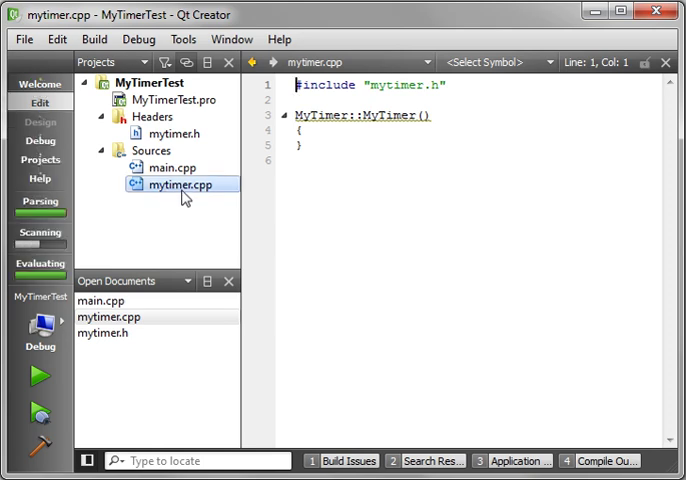
double_click(174, 132)
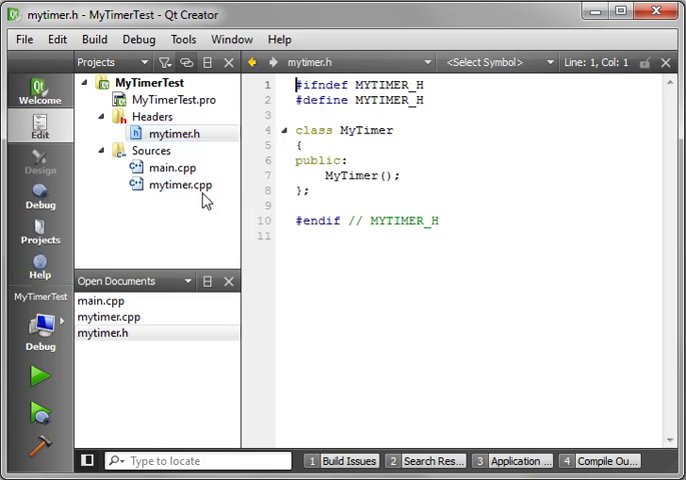
double_click(180, 184)
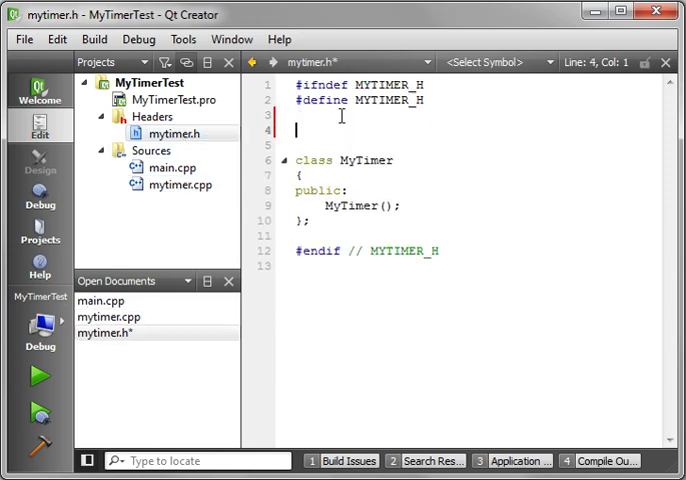
text(#incluude <QT)
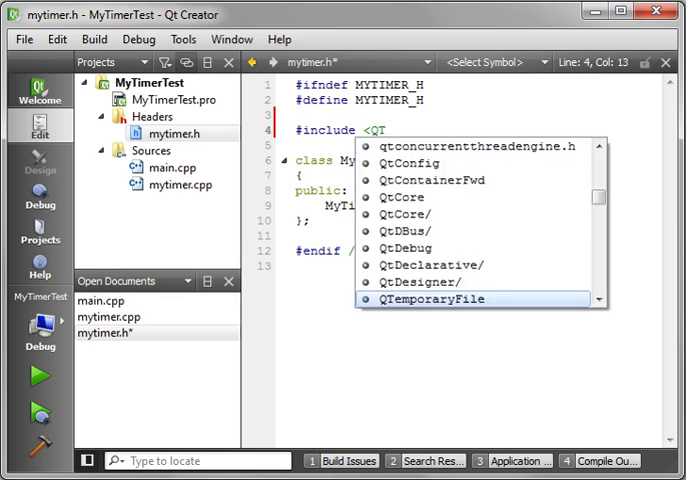
key(Escape)
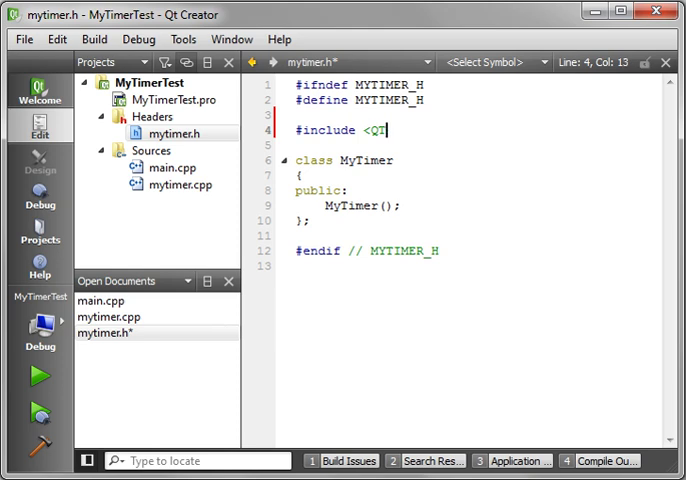
text(Co)
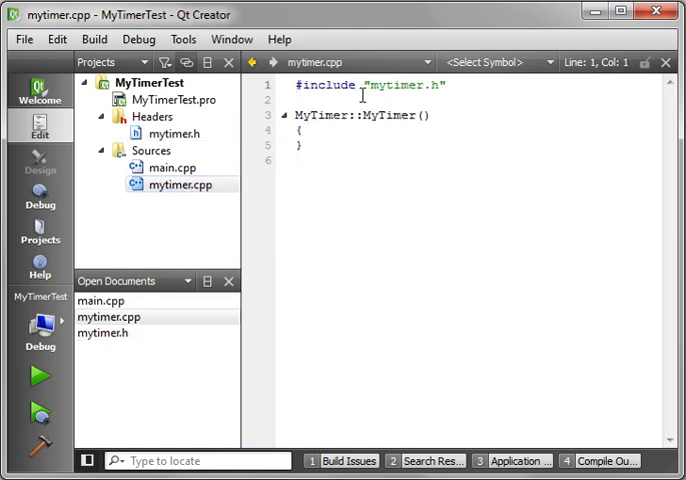
Add #include <QtCore> to mytimer.cpp as well.
text(#includ)
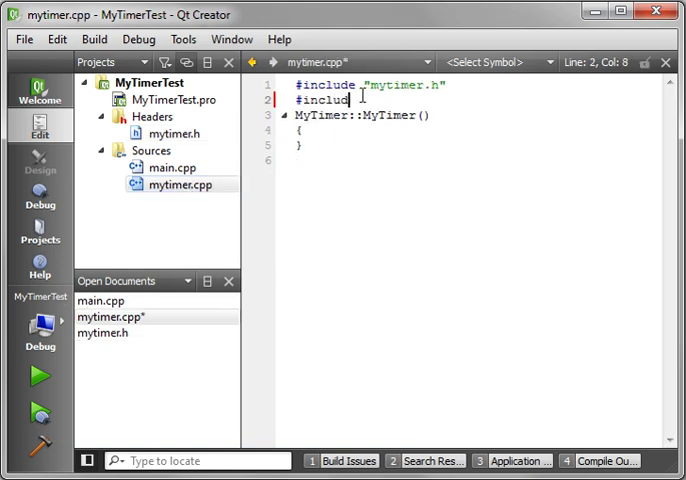
text(<Q)
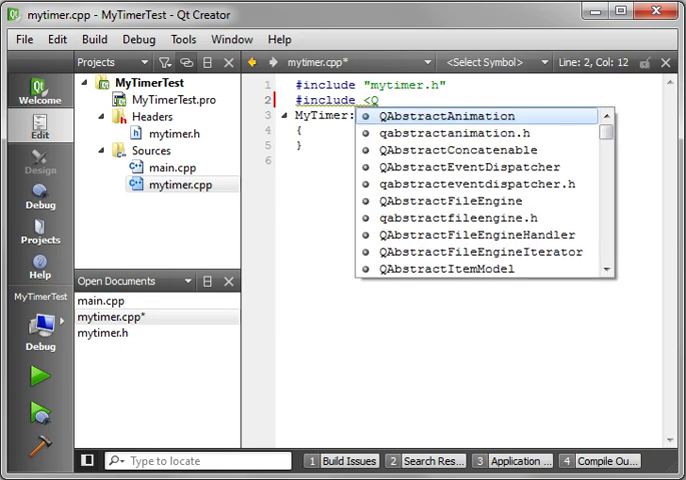
text(T)
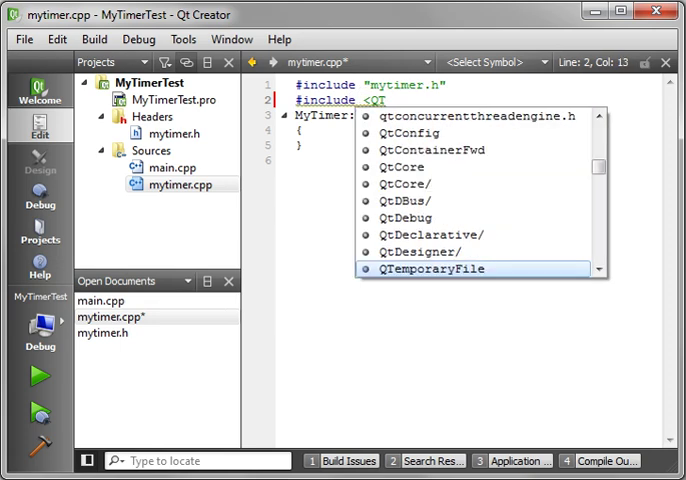
text(Core>)
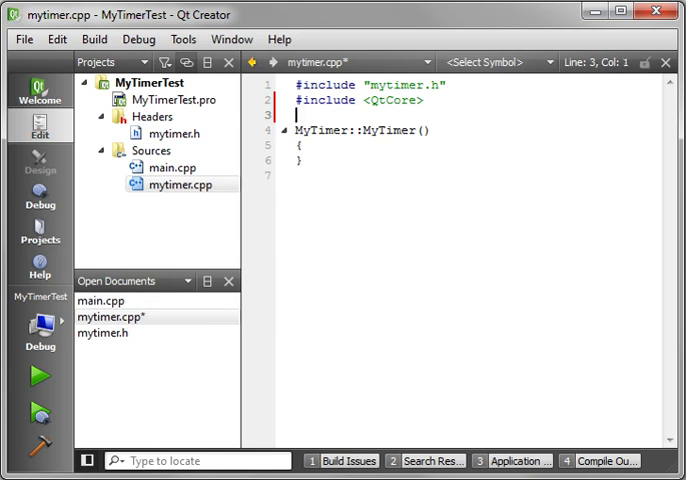
text(#incolude <QtCore>)
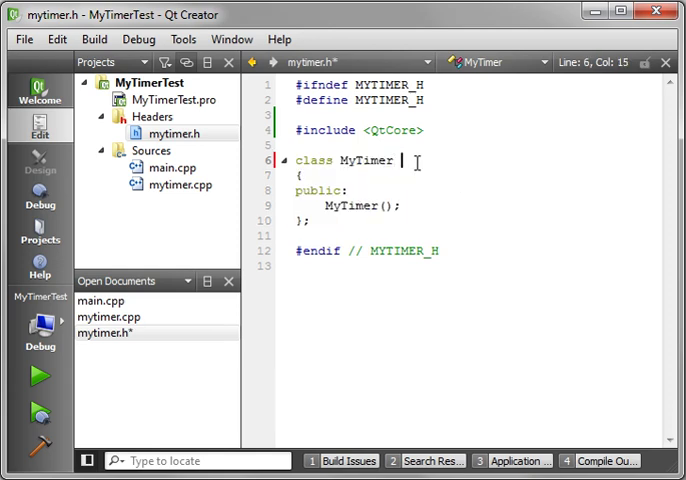
Make MyTimer derive publicly from QObject and add the Q_OBJECT macro in its body.
text(: public QO)
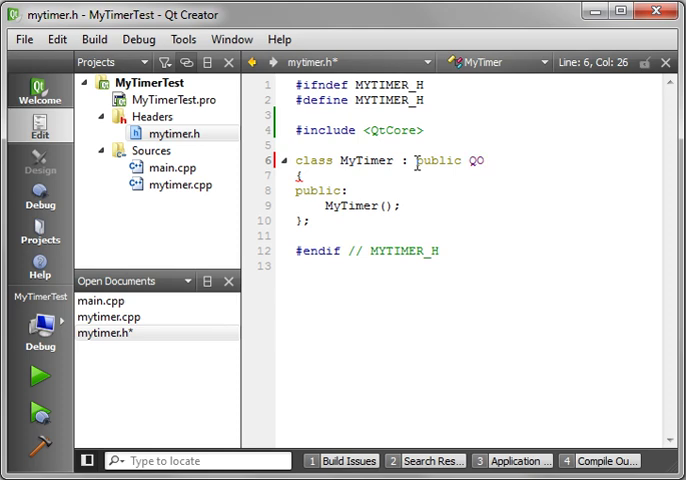
text(bject)
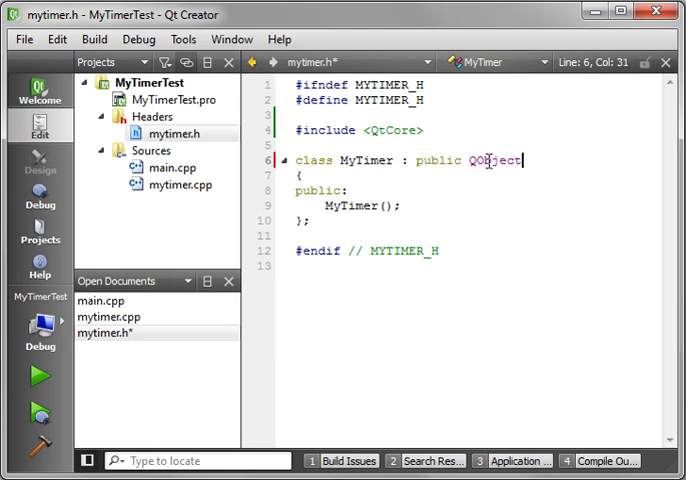
double_click(494, 160)
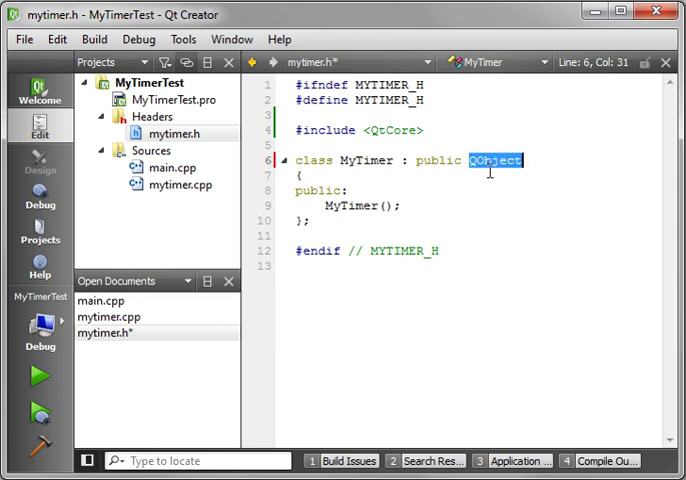
click(296, 176)
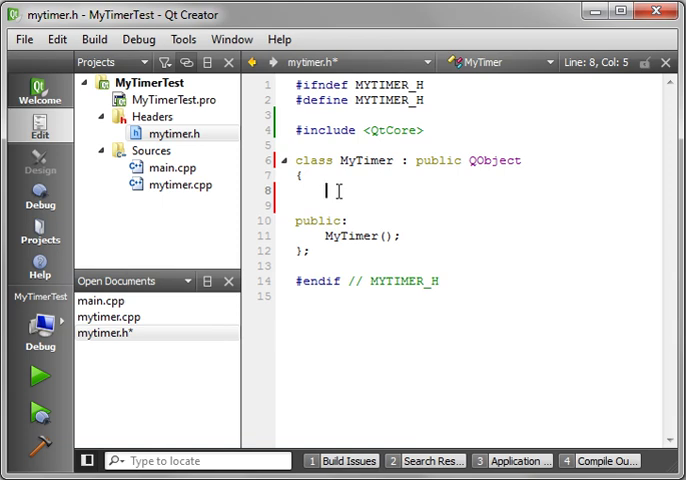
text(Q_OBJECT)
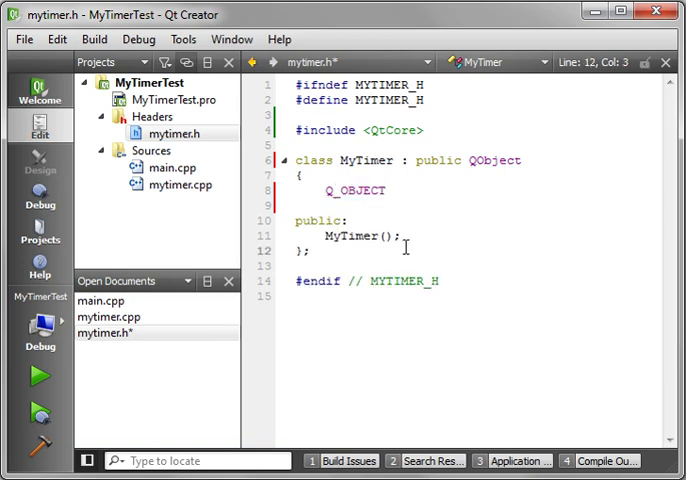
double_click(354, 190)
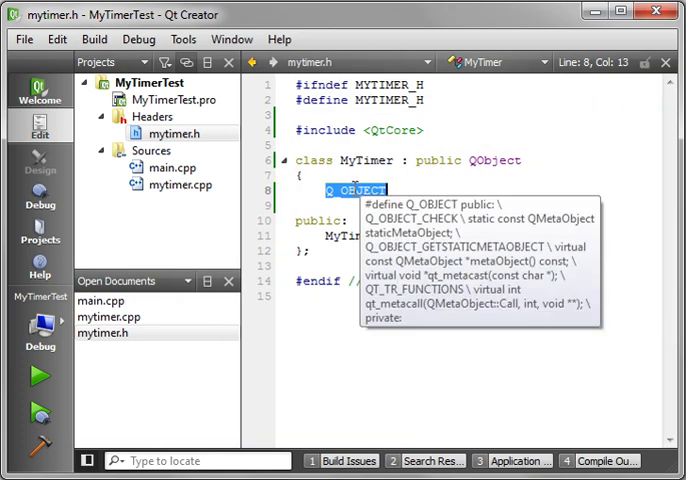
mouse_move(256, 122)
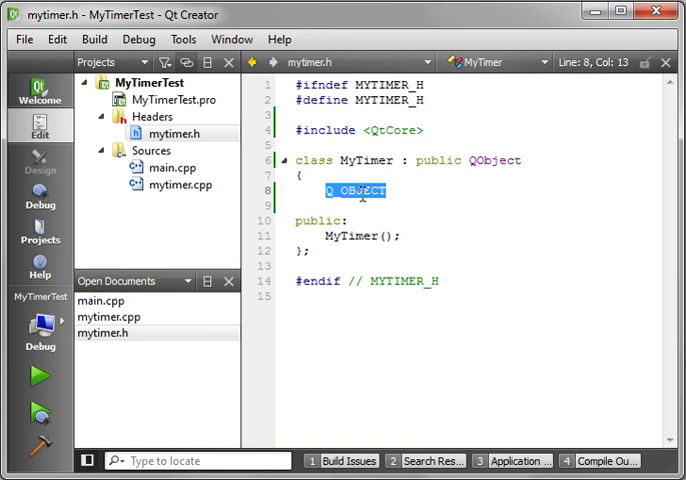
mouse_move(432, 212)
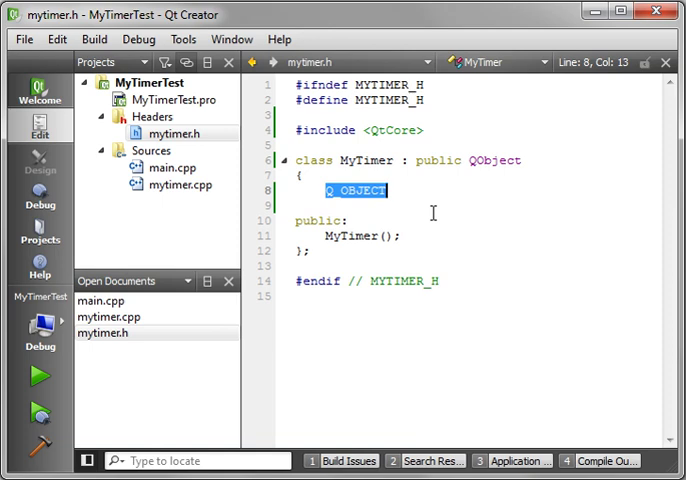
click(456, 160)
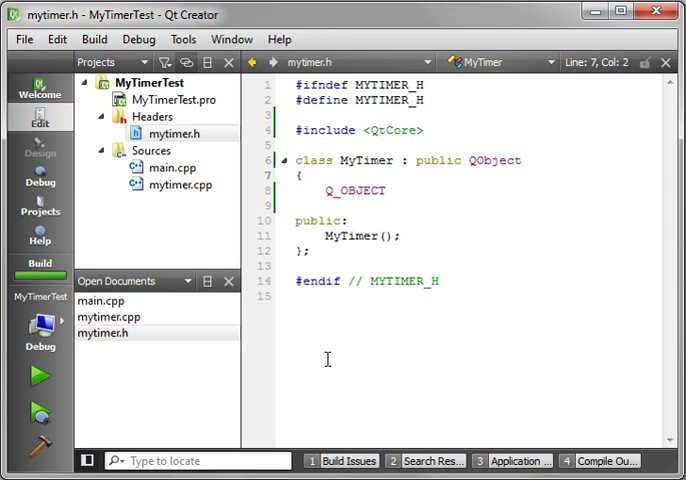
mouse_move(220, 362)
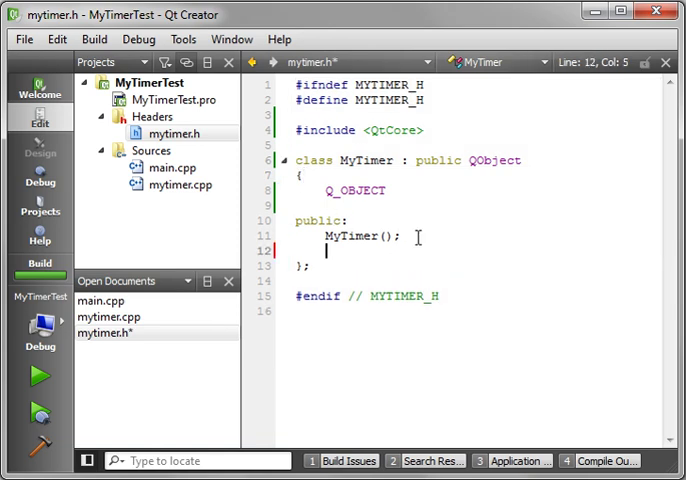
Declare public member 'QTimer *timer;' and a 'public slots:' section with 'void MySlot();'.
text(Qt)
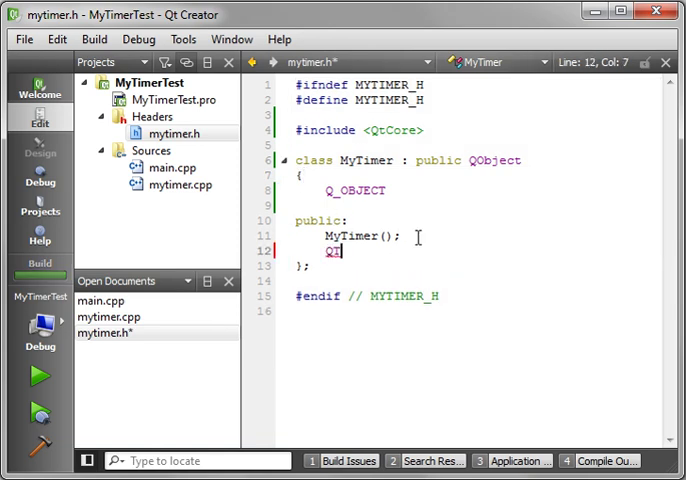
text(Timer *)
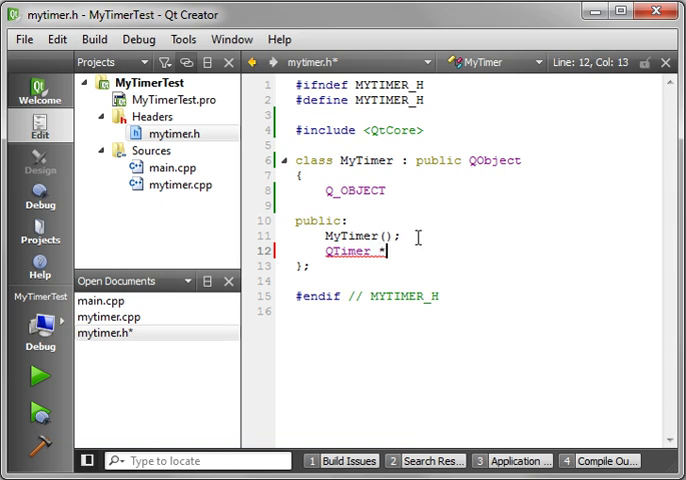
text(timer;)
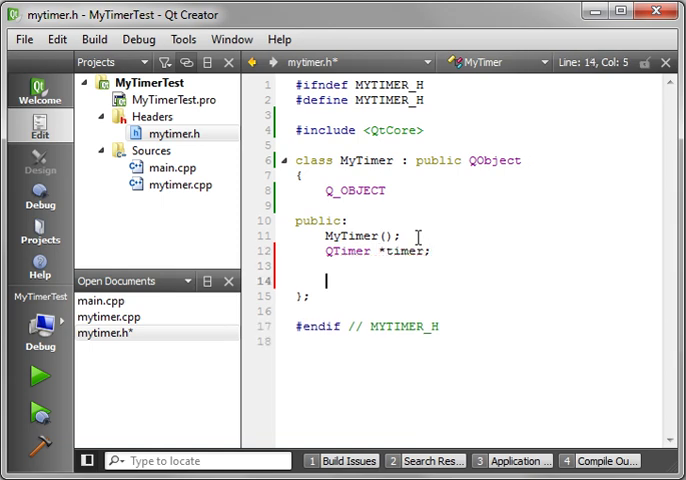
text(public slots:)
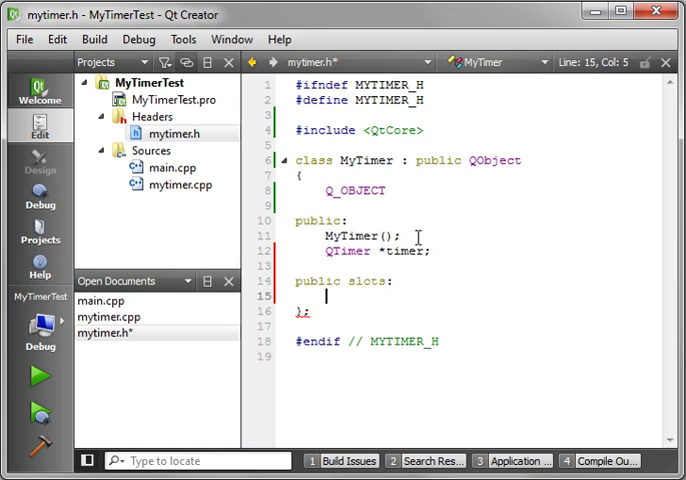
text(void)
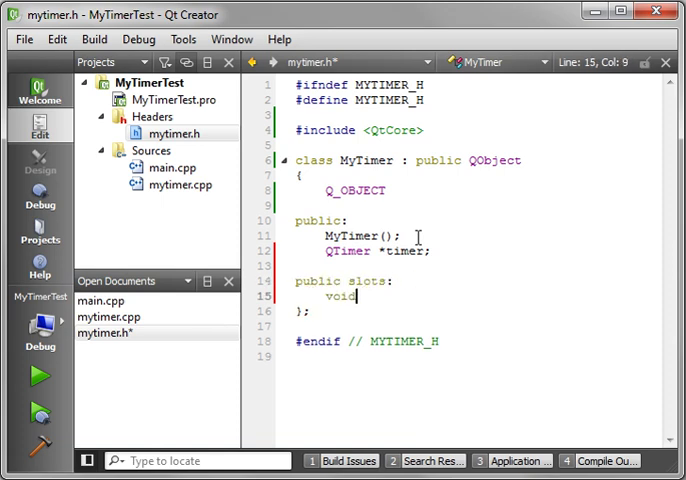
text(M)
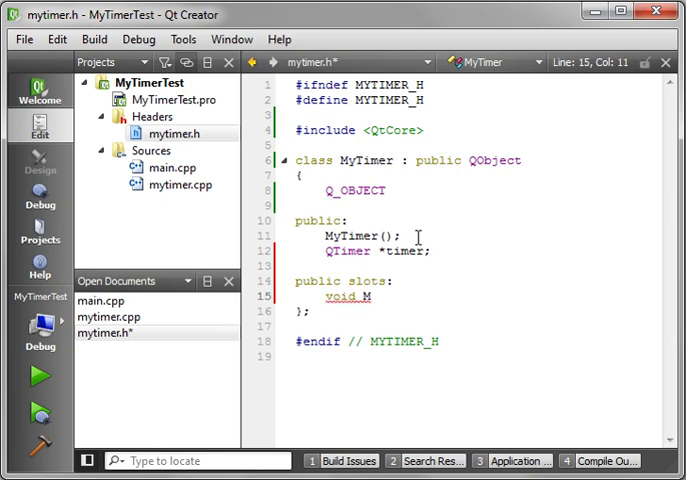
text(ySlot)
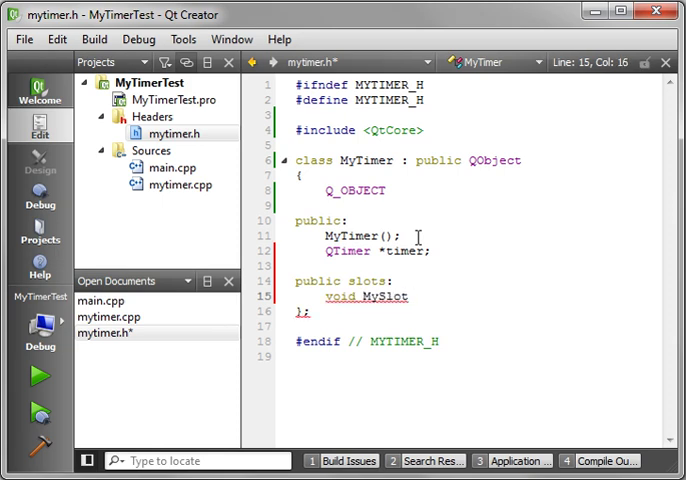
text(();)
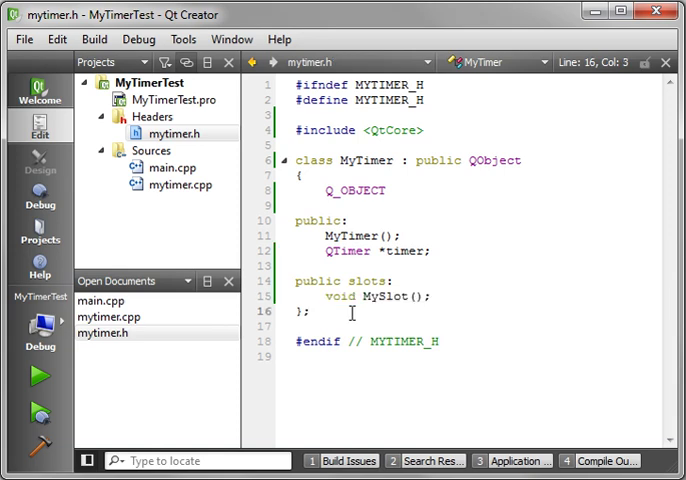
In mytimer.cpp's constructor write 'timer = new QTimer(this);'.
click(182, 184)
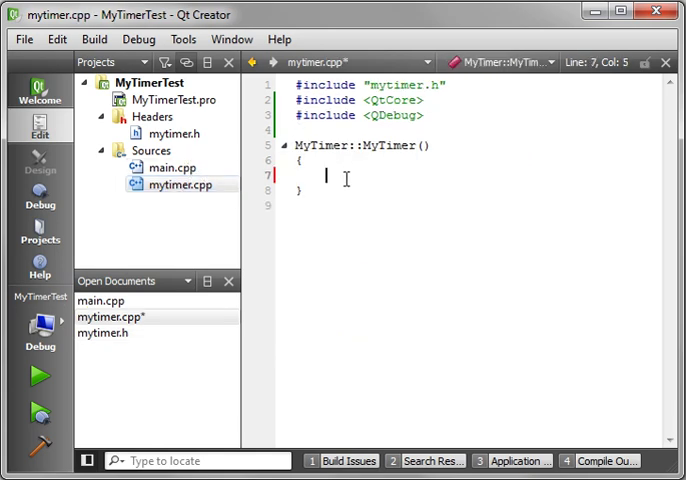
text(timer =)
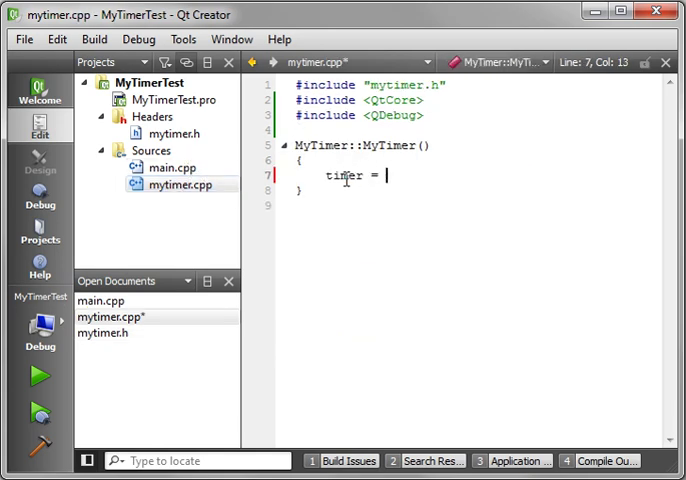
text(new)
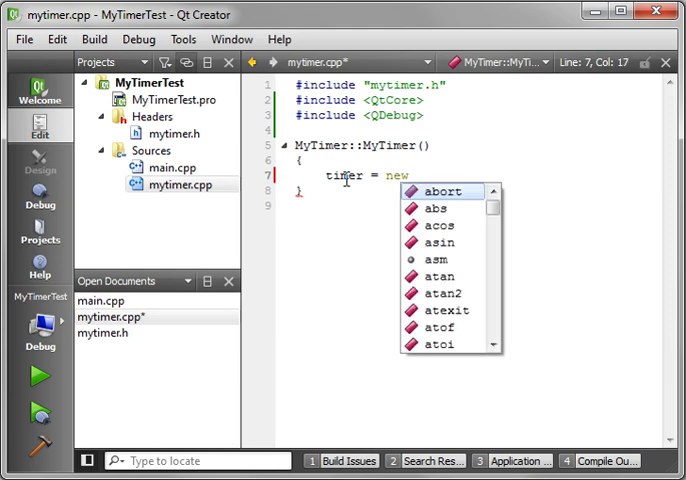
text(QTimer)
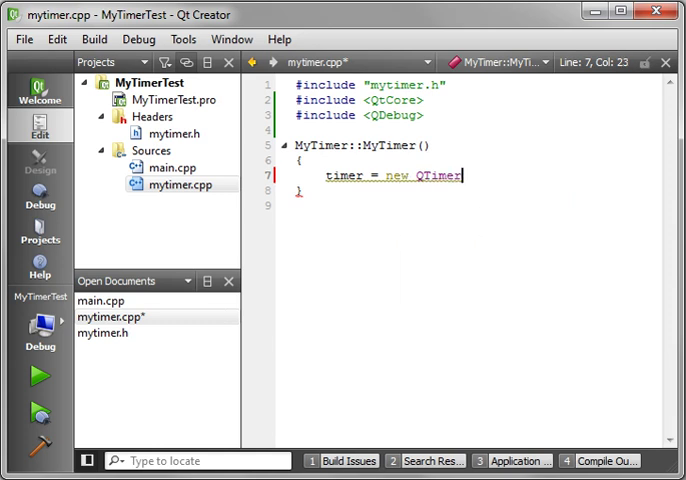
text(()
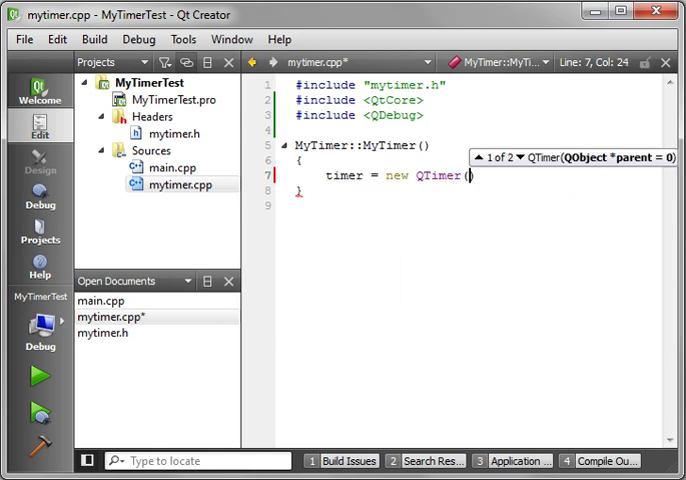
text(this)
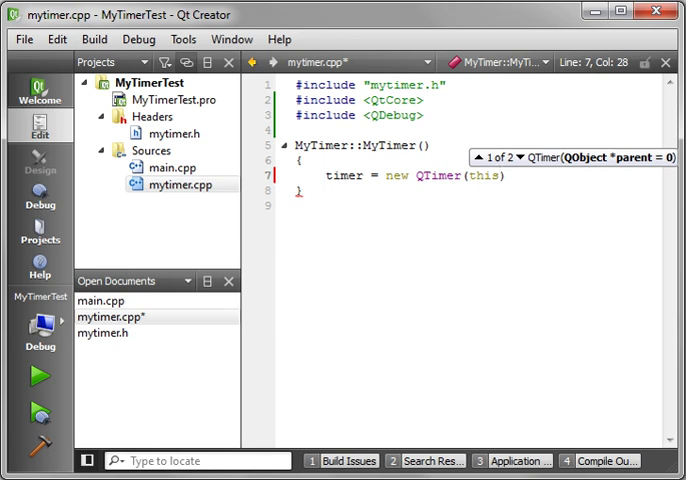
text(;)
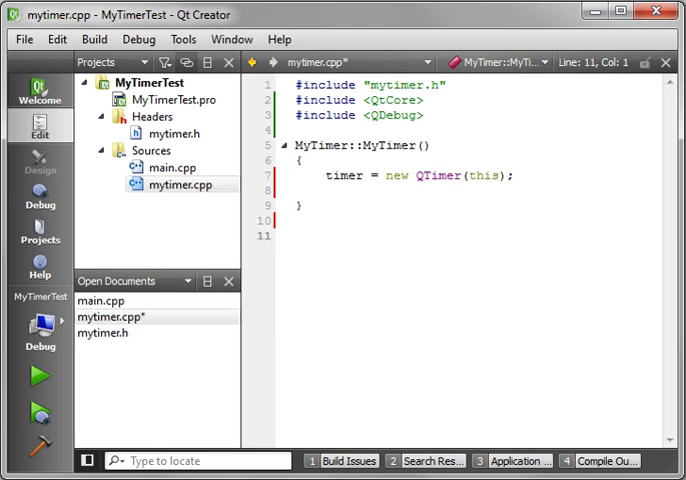
Define void MyTimer::MySlot() printing qDebug() << "Timer executed";.
text(void)
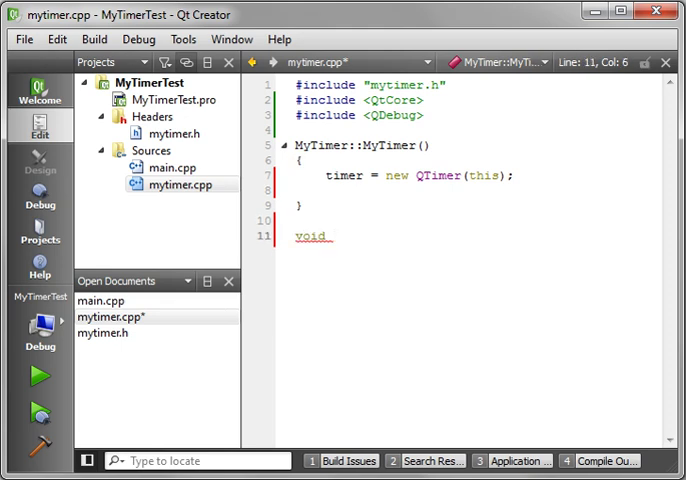
text(MyTimer::)
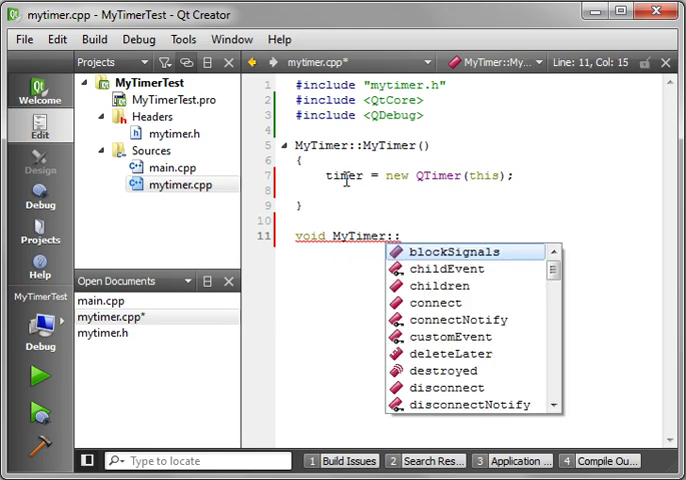
text(MySlot()
text({)
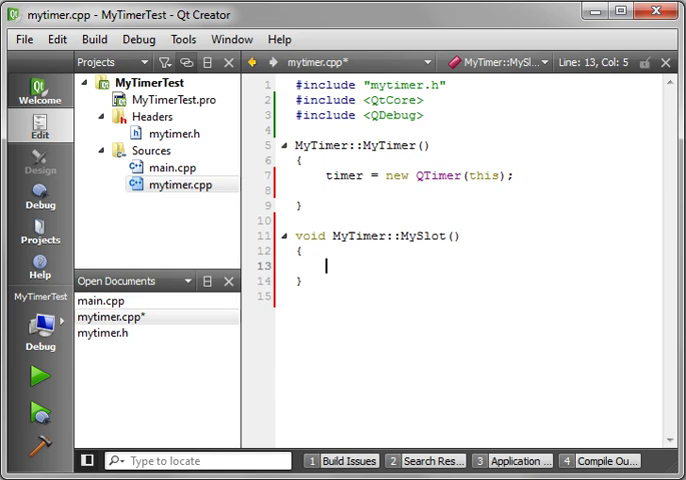
text(qDebug)
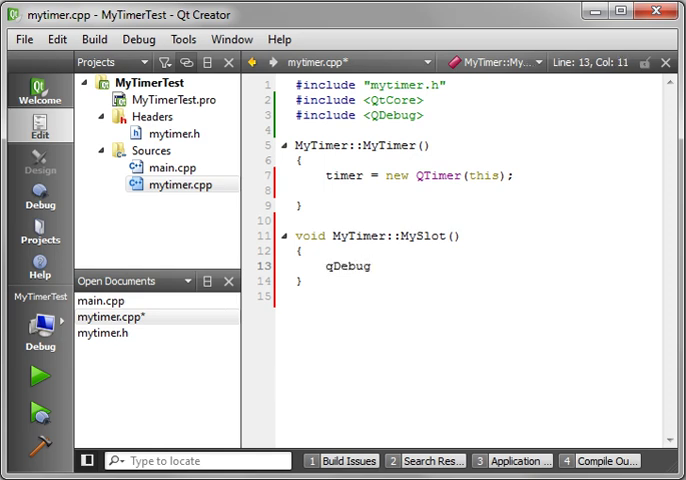
text(() <<)
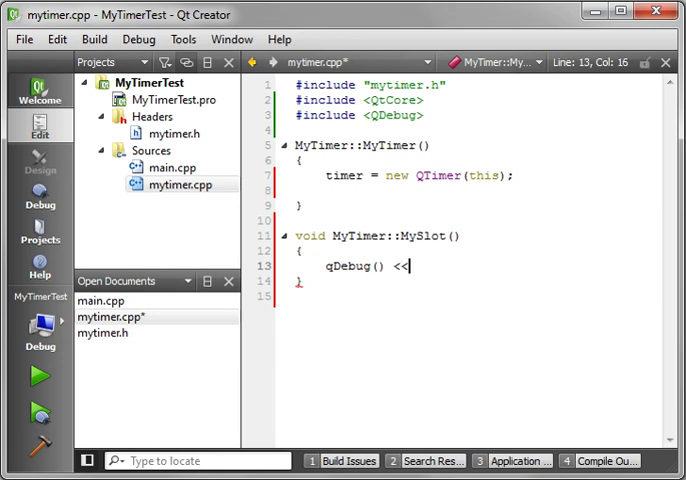
text("Timer exe)
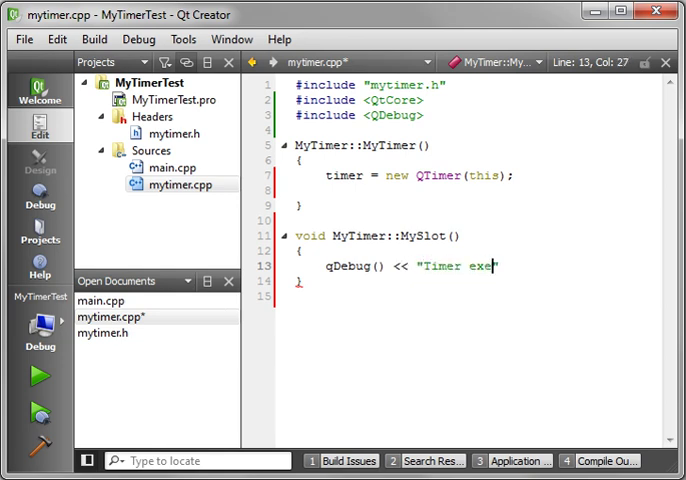
text(cuted")
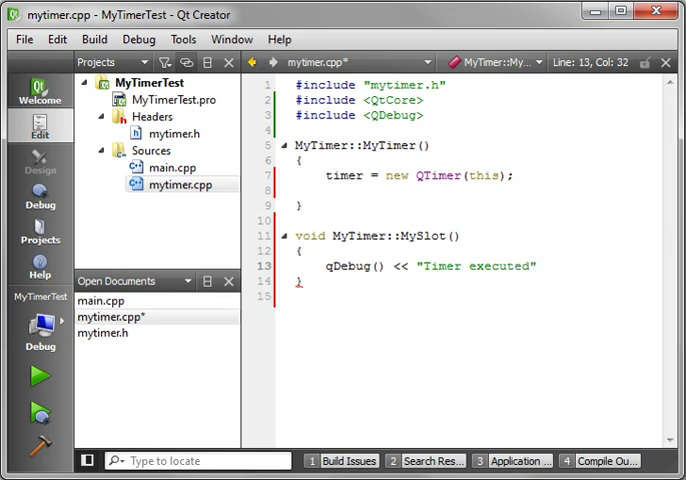
text(;)
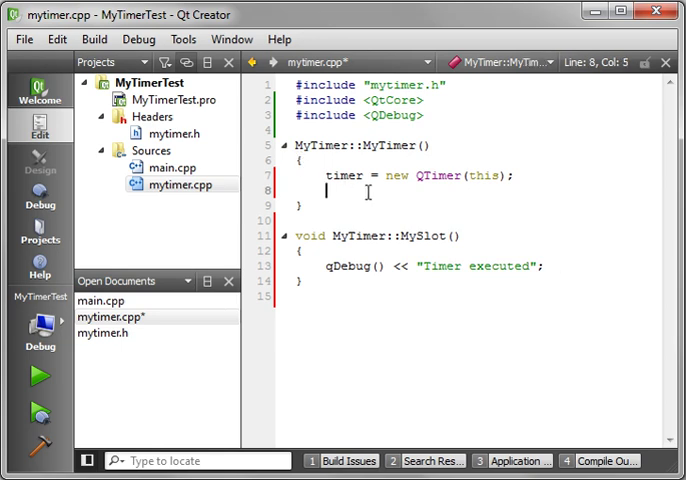
In the constructor write connect(timer,SIGNAL(timeout()),this,SLOT(MySlot()));.
double_click(344, 176)
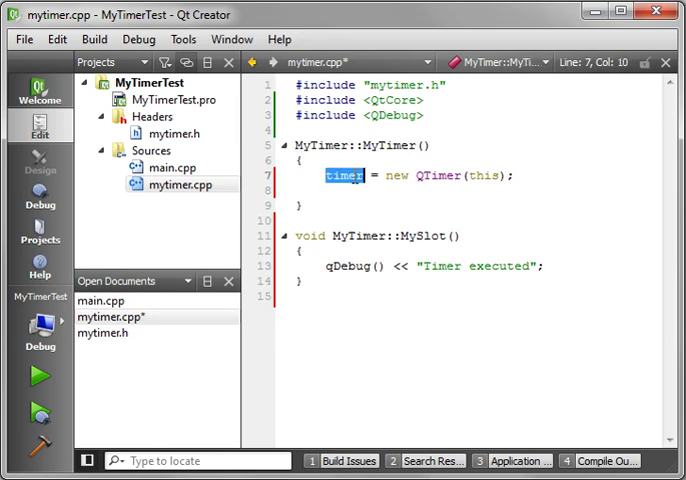
mouse_move(576, 210)
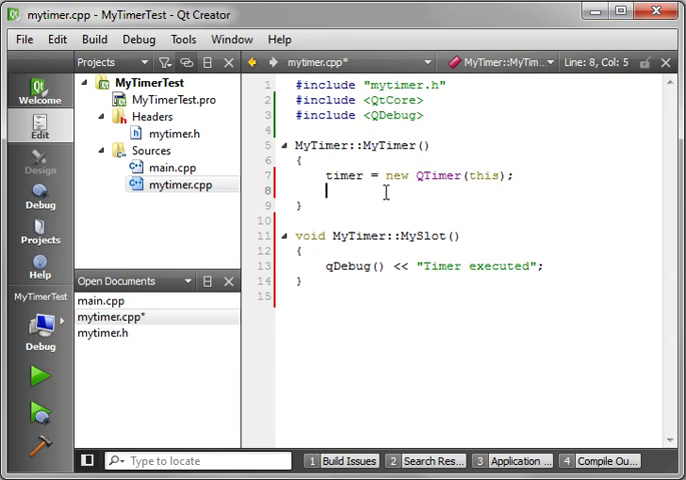
text(c)
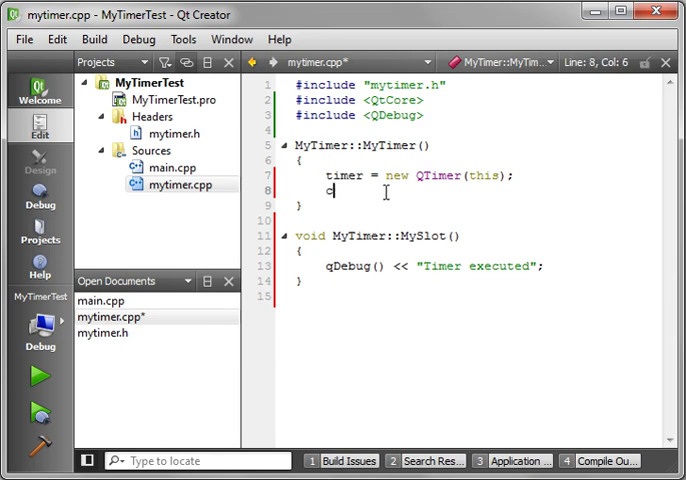
text(onnect)
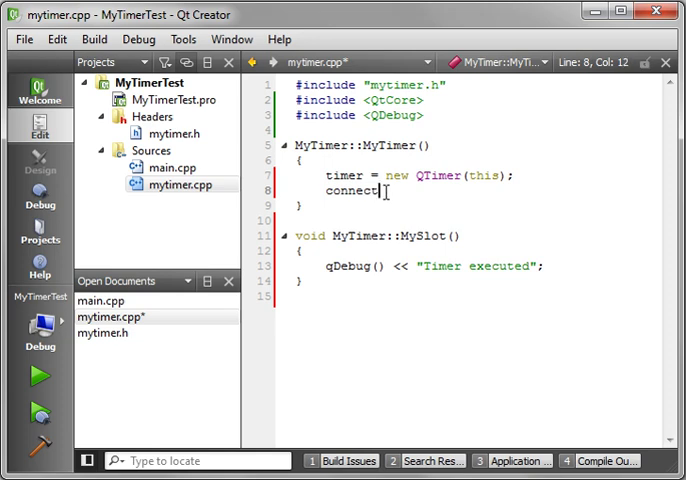
text((timer)
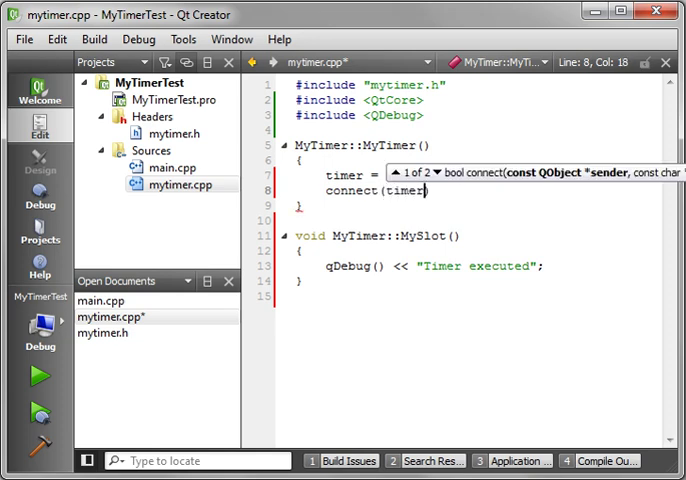
text(,SIGNAL)
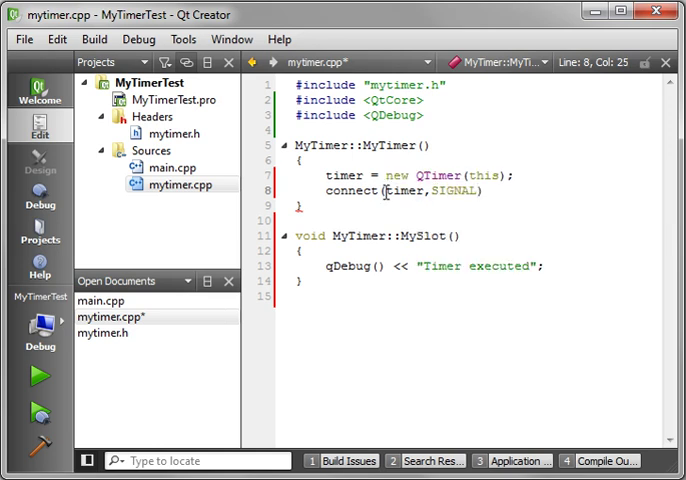
text((timeout()
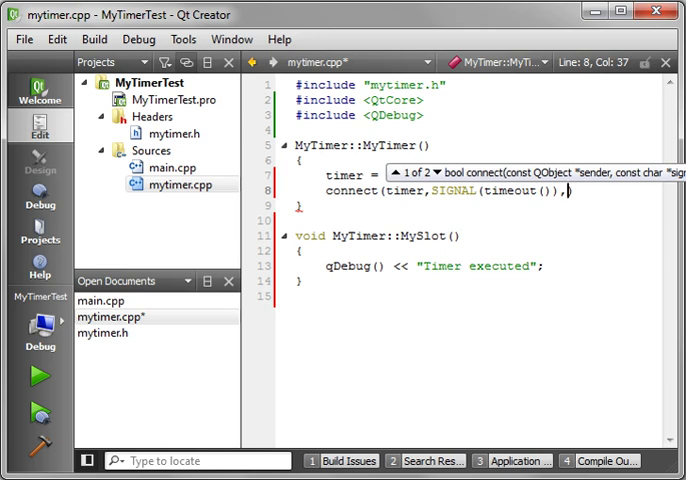
text(this,)
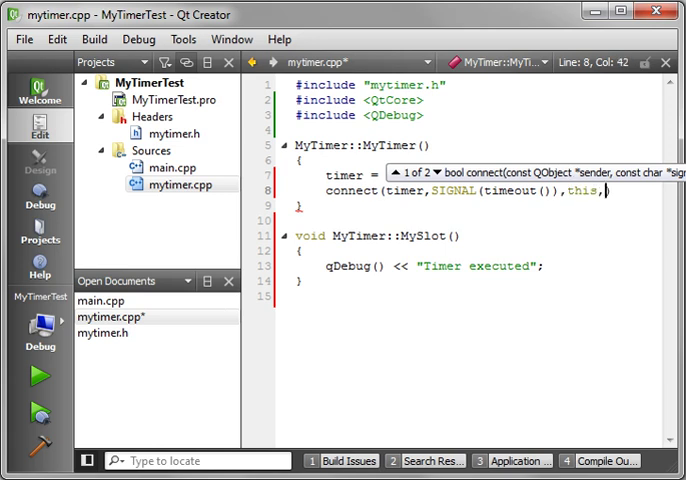
text(SLOT(MyS)
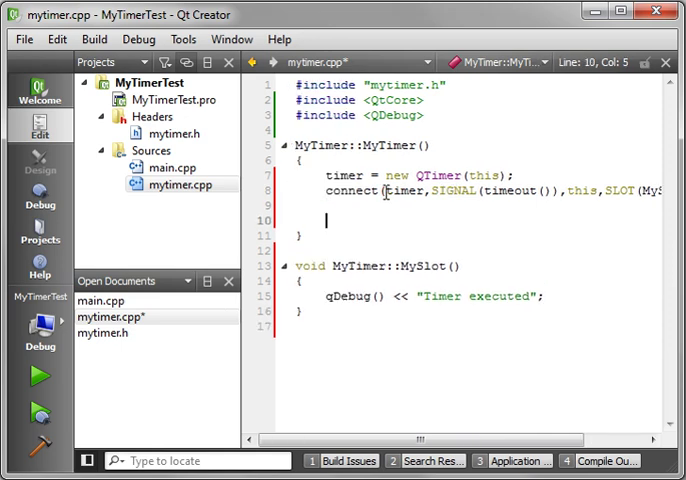
Start the timer with timer->start(1000);.
text(timer->start();)
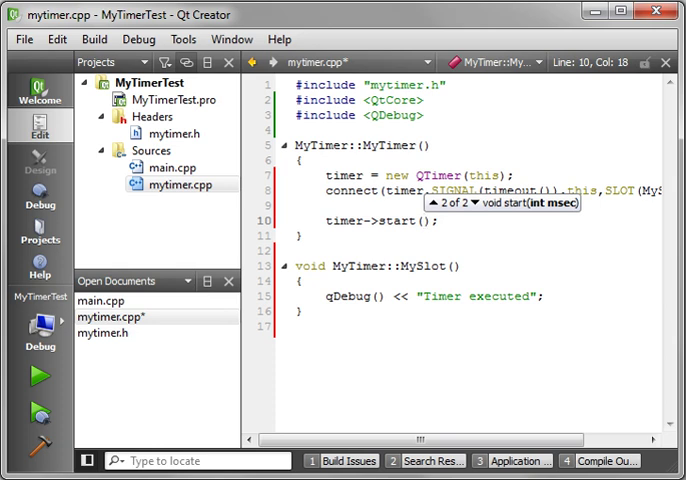
text(1000)
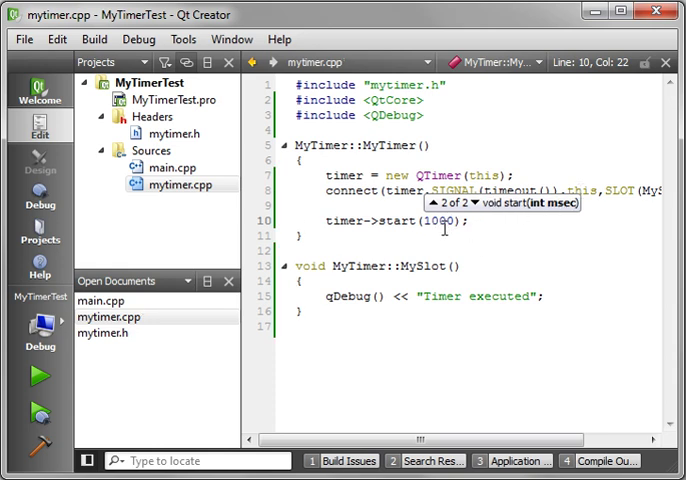
double_click(438, 220)
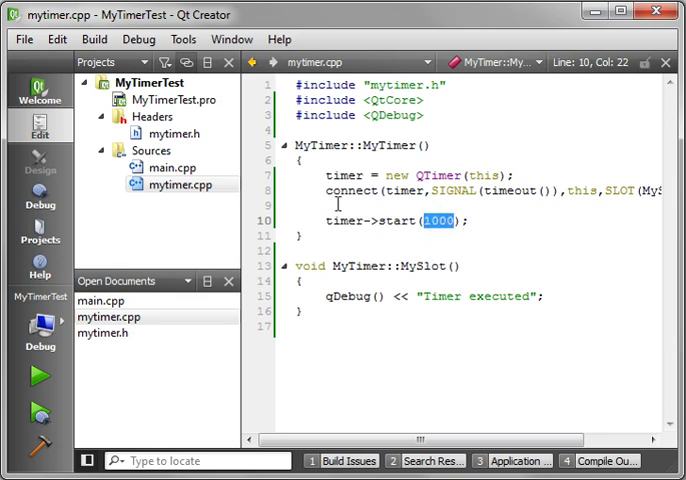
mouse_move(300, 258)
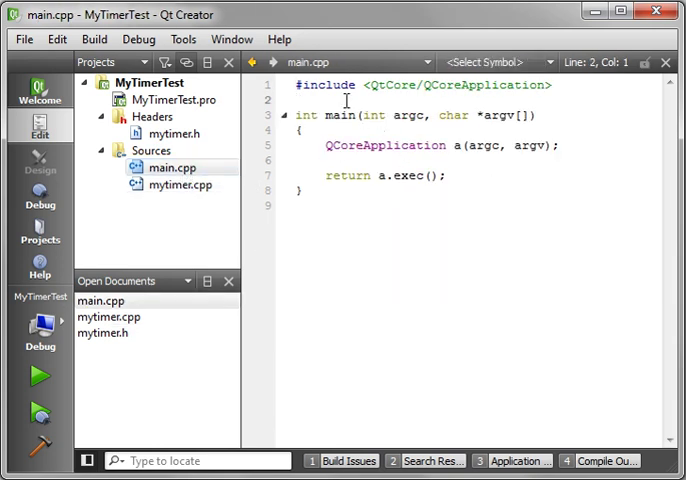
In main.cpp add #include "mytimer.h" and declare 'MyTimer mTimer;' in main().
text(#include)
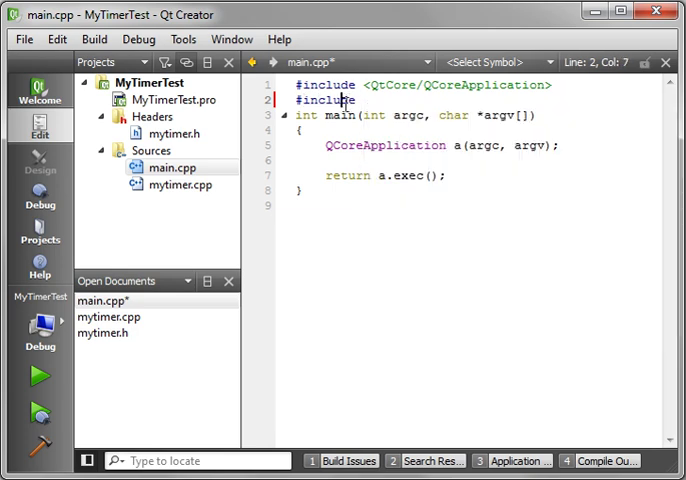
text("mytimer.h)
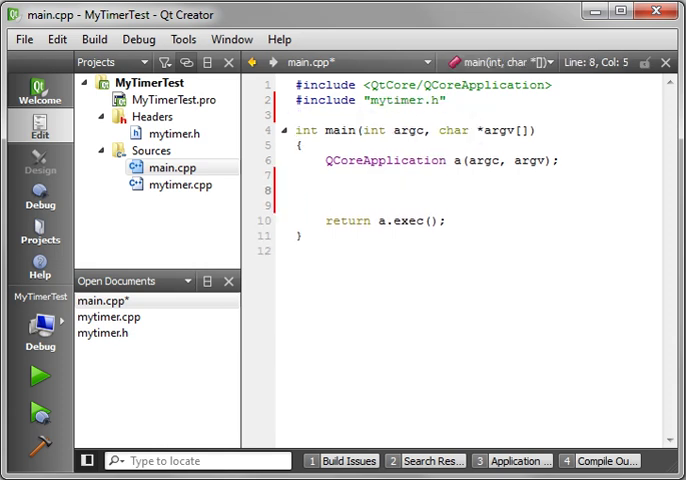
text(MyTimer)
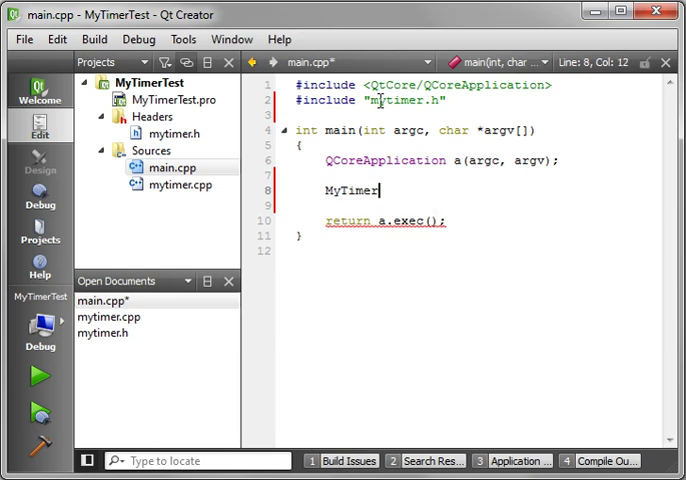
text(mTimer)
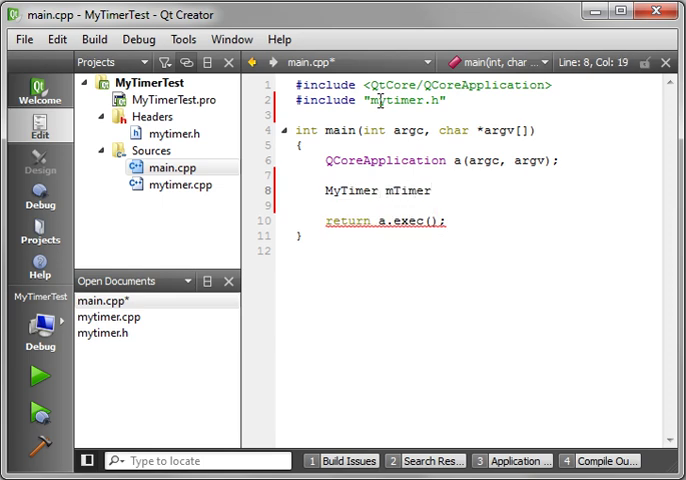
text(;)
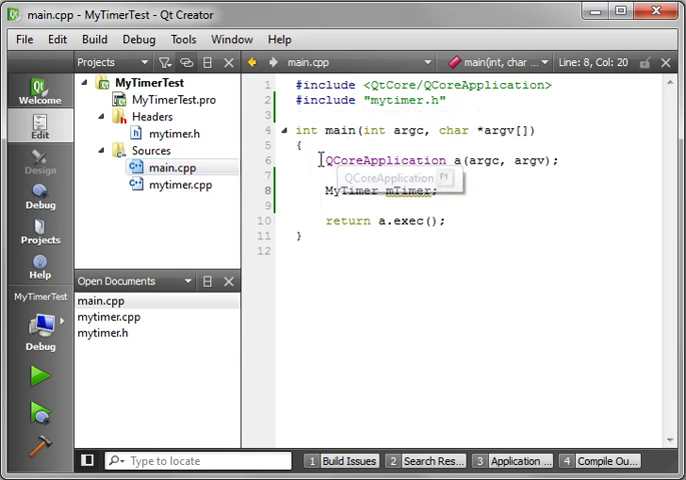
Review the return a.exec() line, the MyTimer header's slot declaration, then the mytimer.cpp implementation.
triple_click(430, 160)
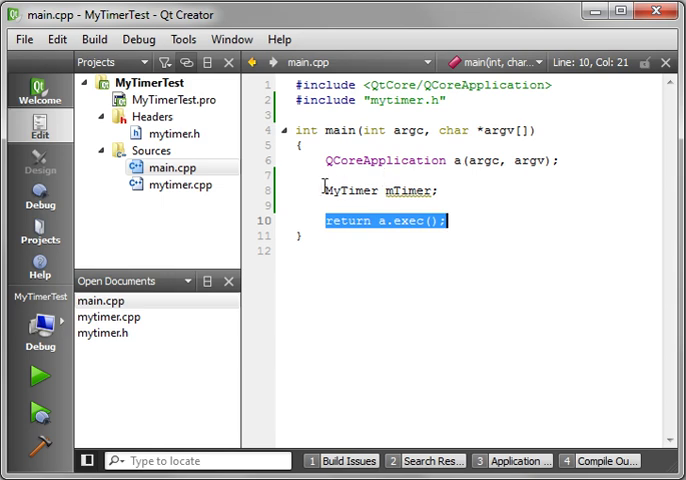
click(384, 192)
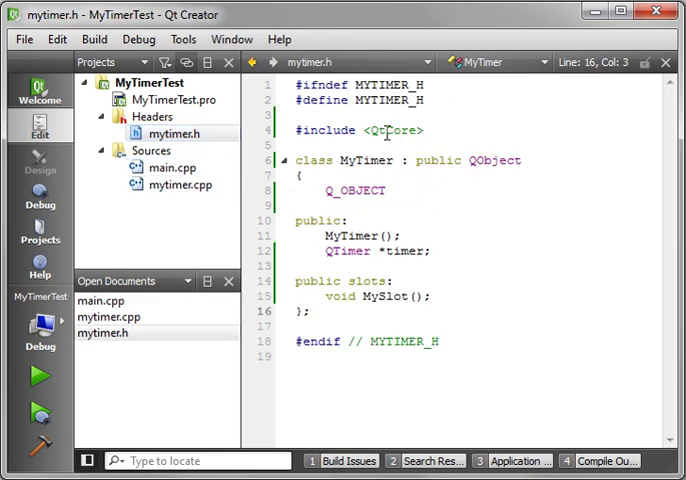
mouse_move(396, 190)
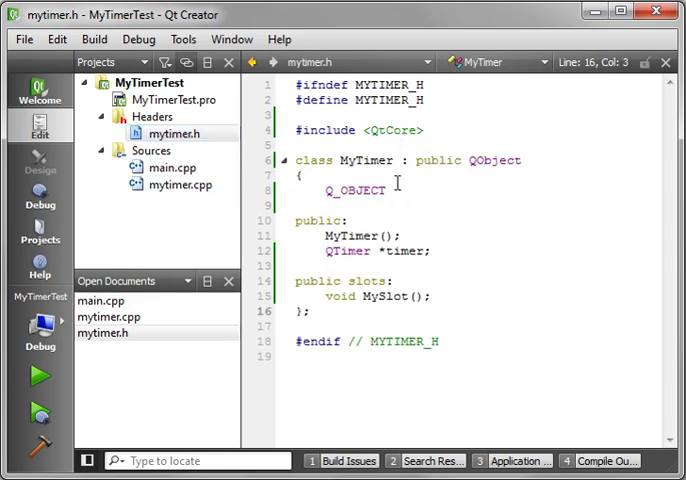
double_click(354, 190)
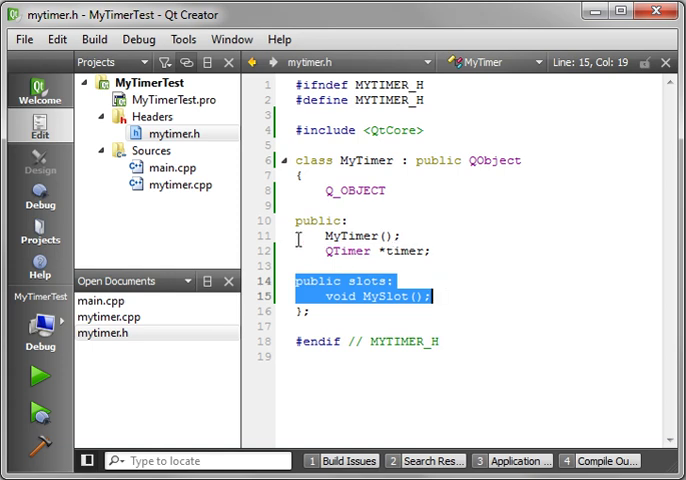
click(180, 184)
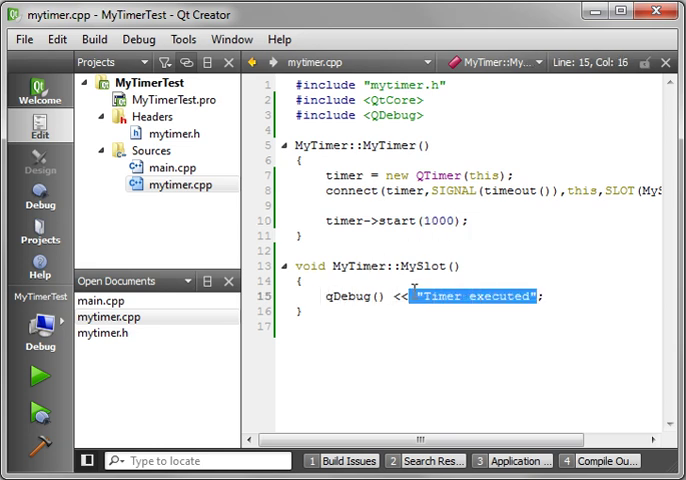
click(406, 332)
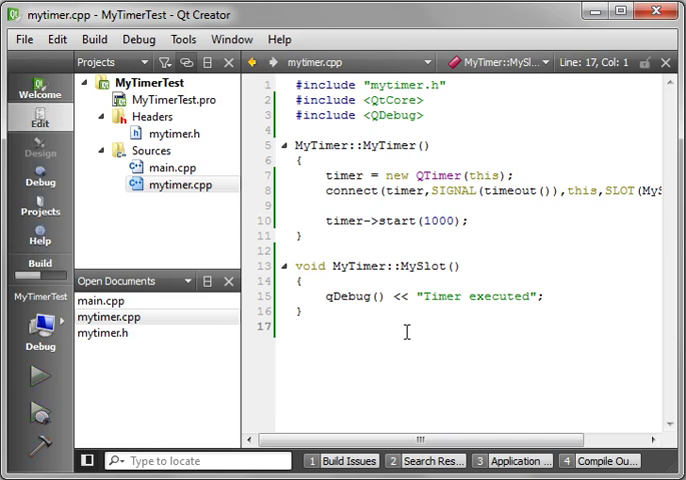